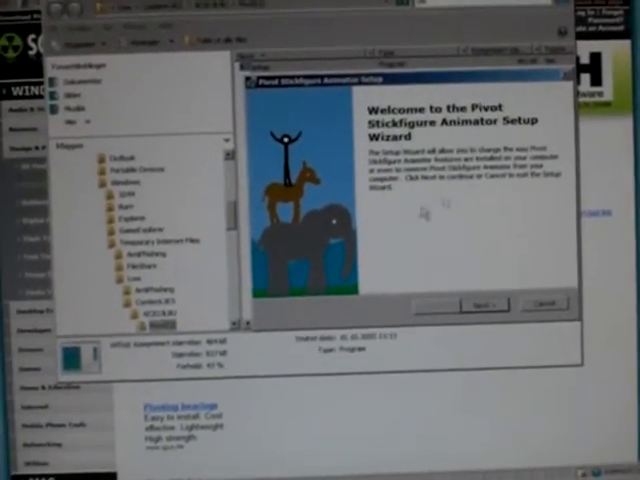
- Advance past the setup wizard's welcome page to the modify, repair or remove choice
left_click(482, 304)
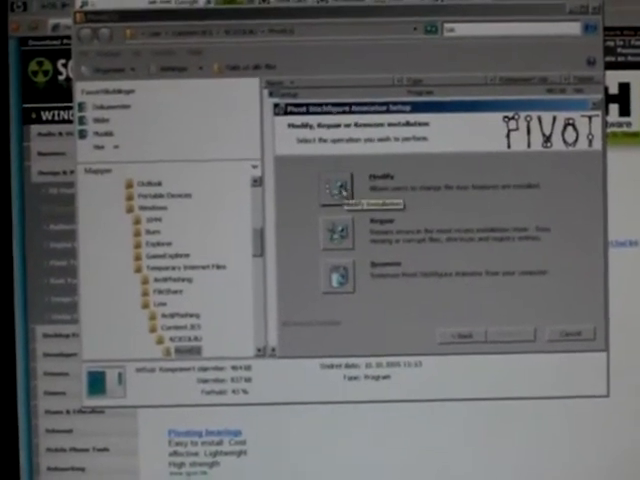
- Choose Modify and accept the default Custom Setup features to reach Ready to Install
left_click(345, 190)
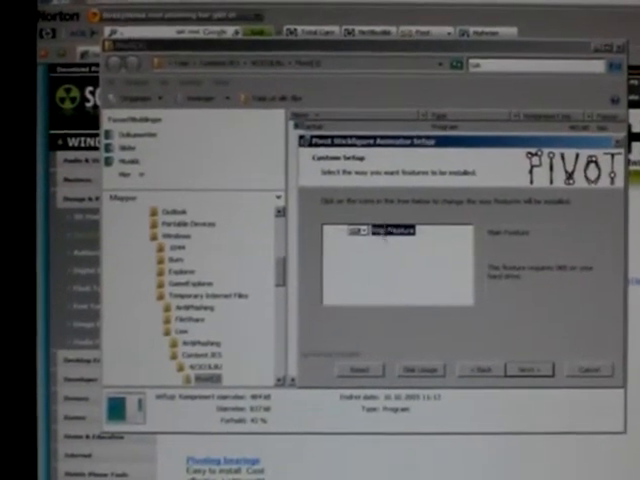
left_click(529, 369)
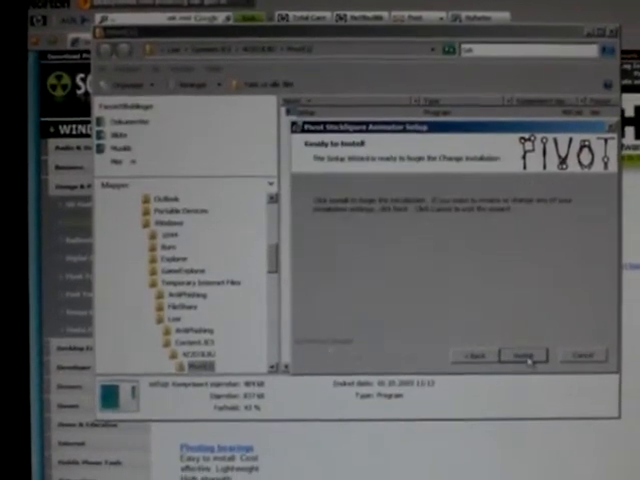